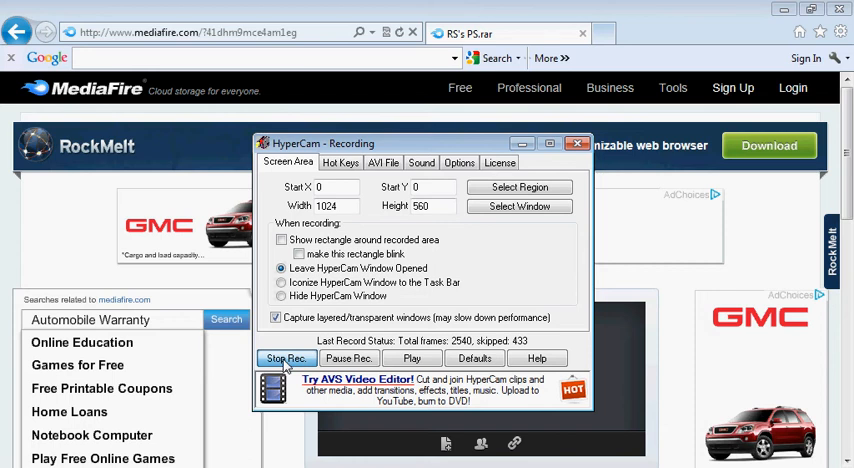
# Step: Hide the HyperCam recording window so only the RS's PS.rar download page remains
pyautogui.click(284, 358)
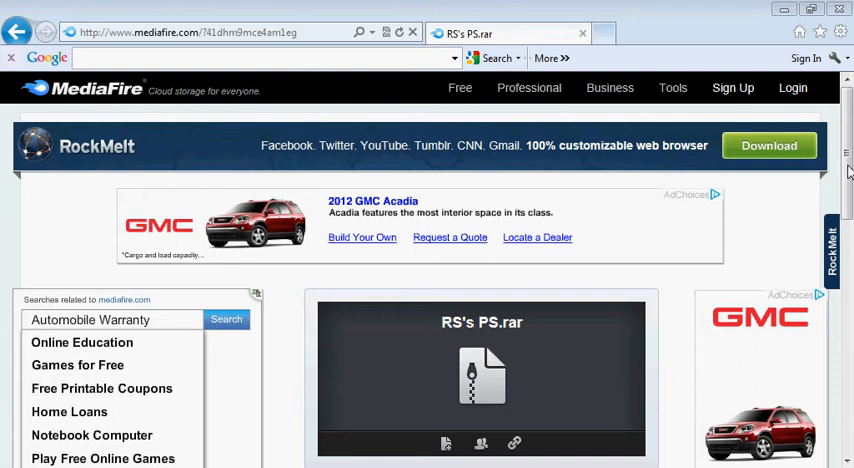
pyautogui.scroll(-3)
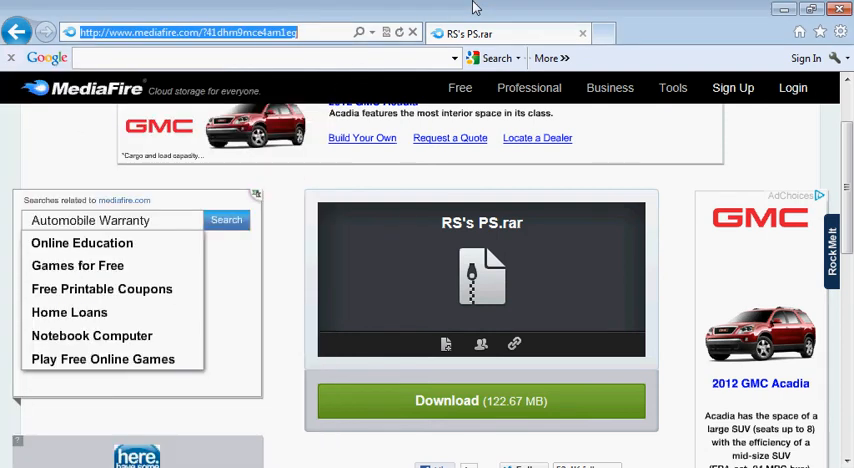
pyautogui.moveTo(324, 176)
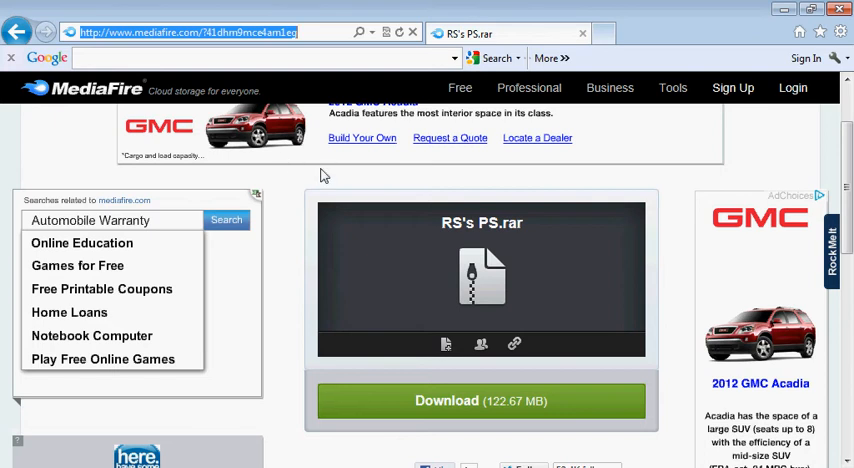
pyautogui.moveTo(640, 420)
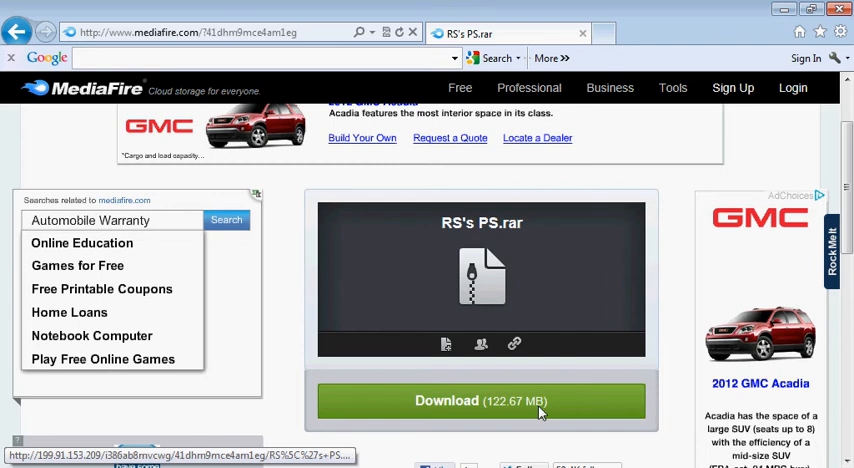
pyautogui.moveTo(388, 412)
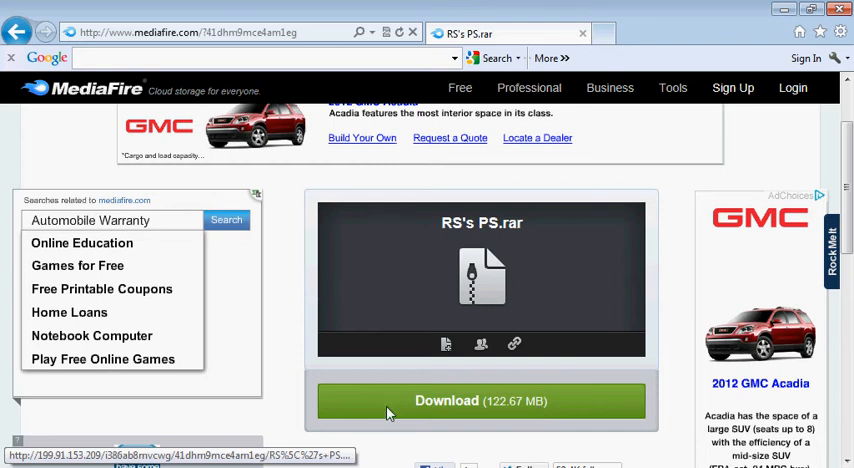
# Step: Download the 122 MB RS's PS.rar and choose Save so it downloads to the computer
pyautogui.click(480, 400)
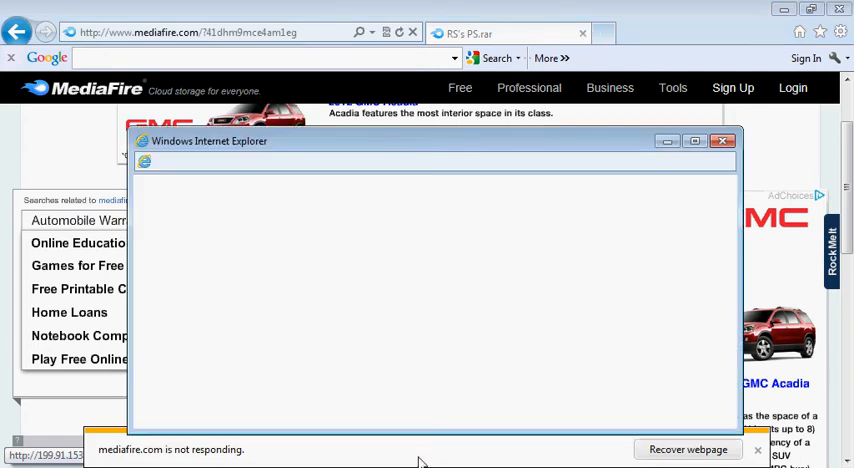
pyautogui.click(724, 144)
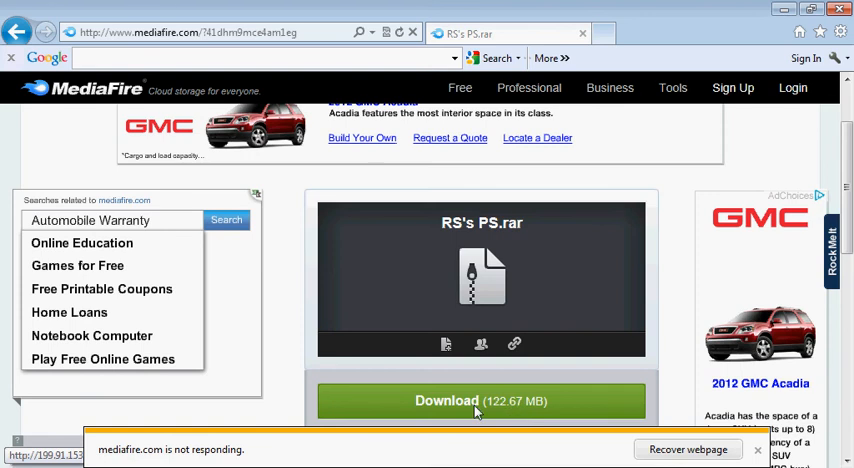
pyautogui.click(480, 400)
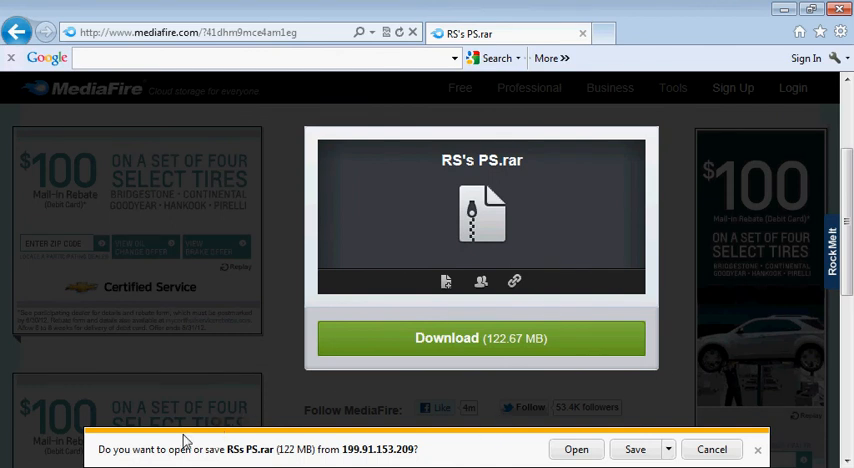
pyautogui.moveTo(722, 444)
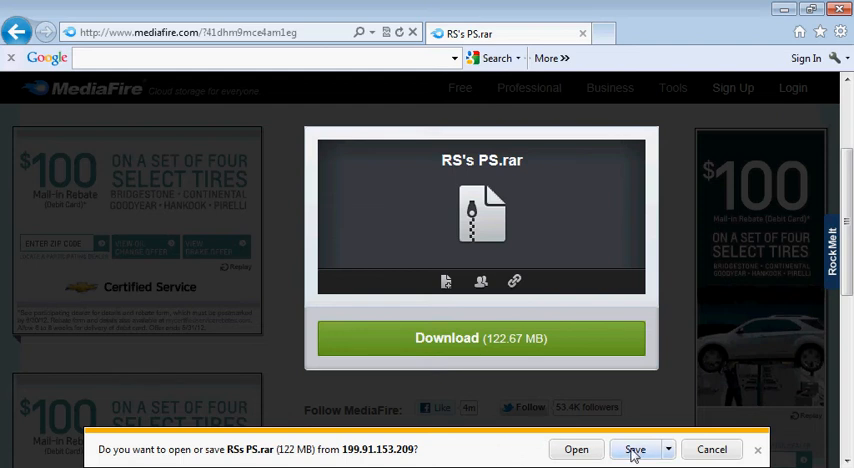
pyautogui.click(638, 448)
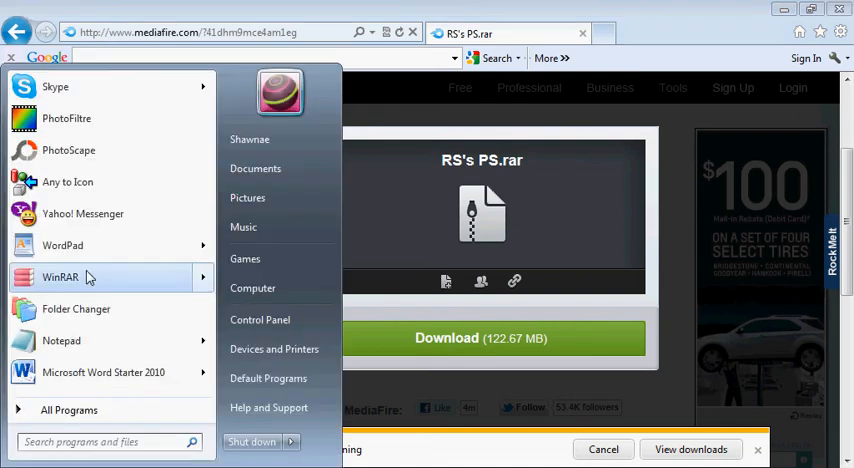
# Step: Launch WinRAR and select RS's PS.rar in the Downloads folder
pyautogui.click(60, 276)
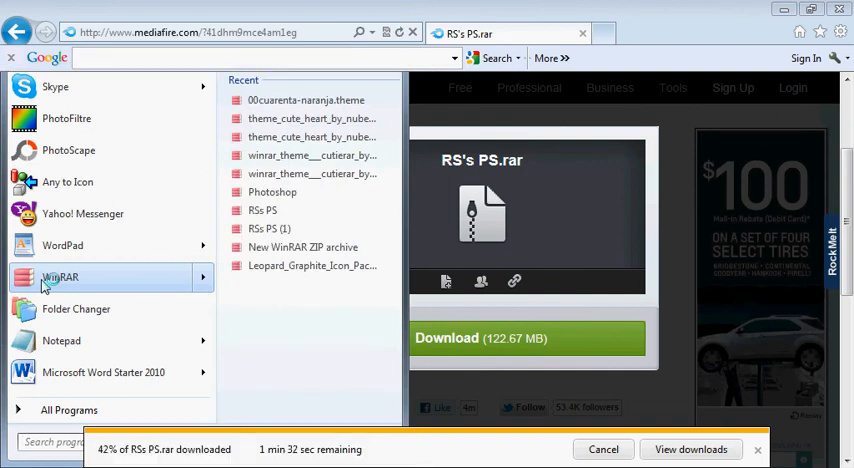
pyautogui.moveTo(408, 256)
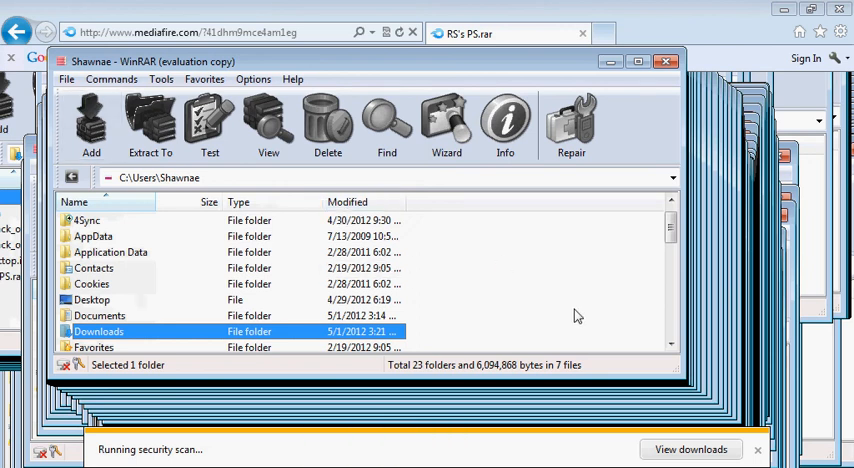
pyautogui.doubleClick(96, 332)
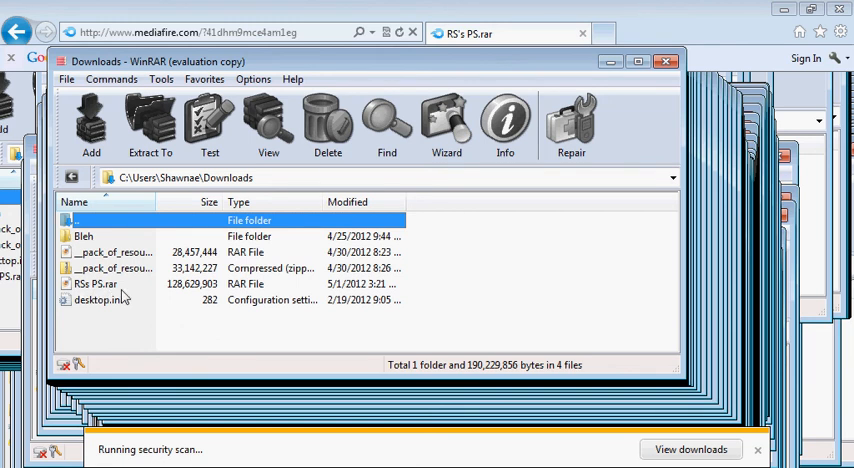
pyautogui.click(98, 288)
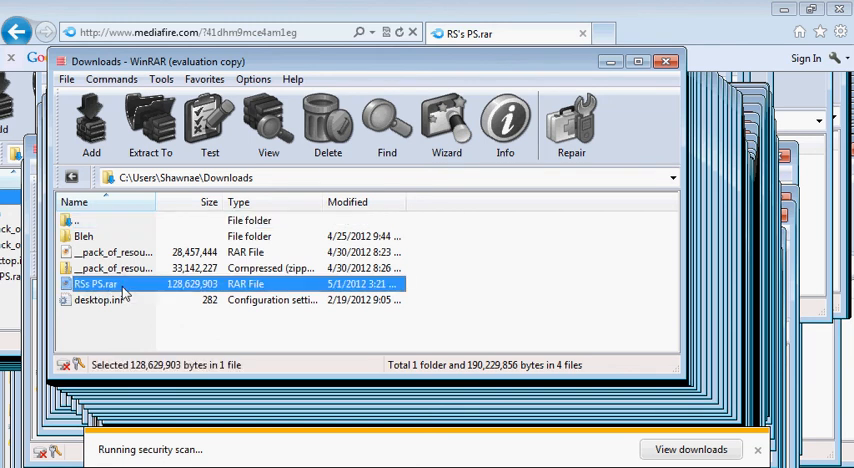
# Step: Enter RS's PS.rar and browse the Adobe Photoshop CS5 folder down into Presets
pyautogui.doubleClick(88, 288)
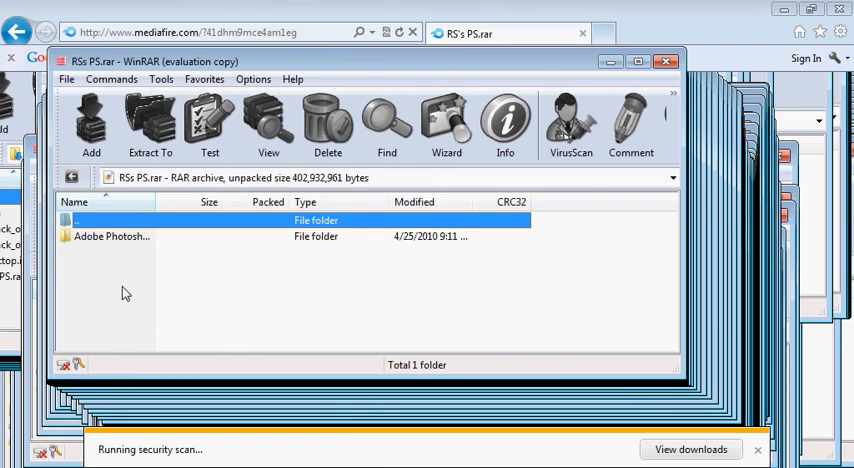
pyautogui.moveTo(160, 272)
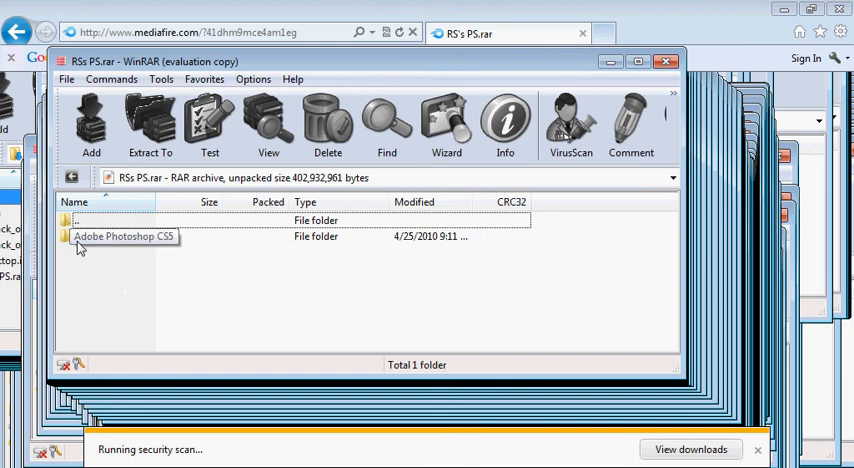
pyautogui.click(110, 238)
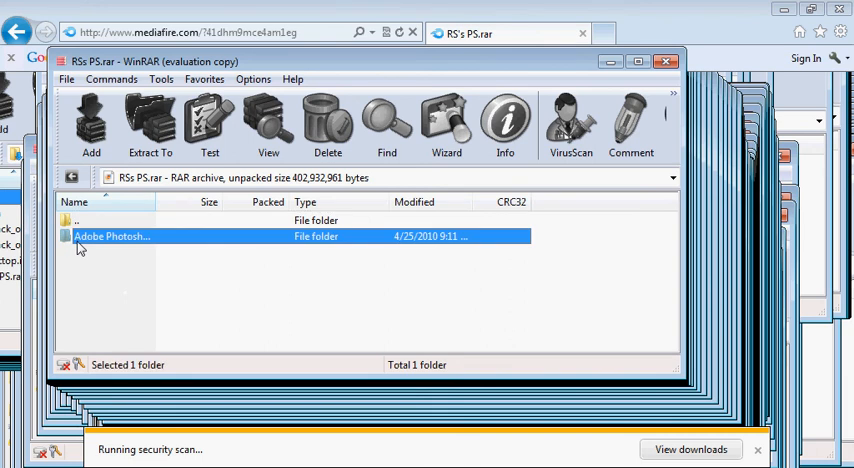
pyautogui.doubleClick(120, 236)
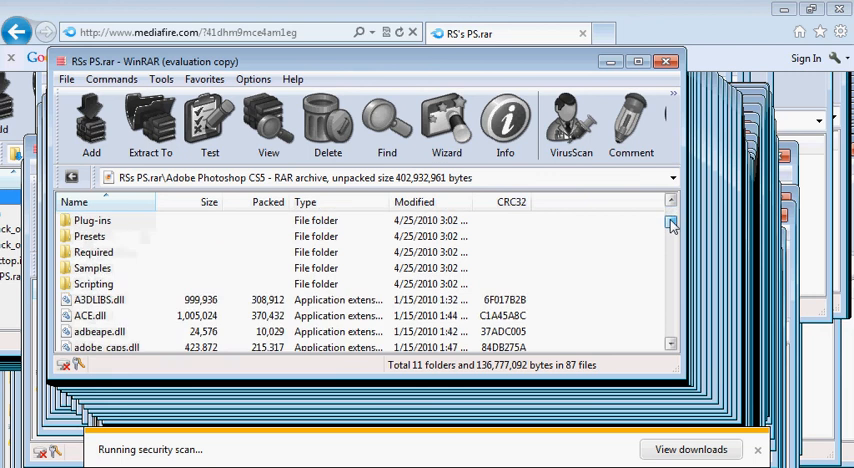
pyautogui.scroll(-3)
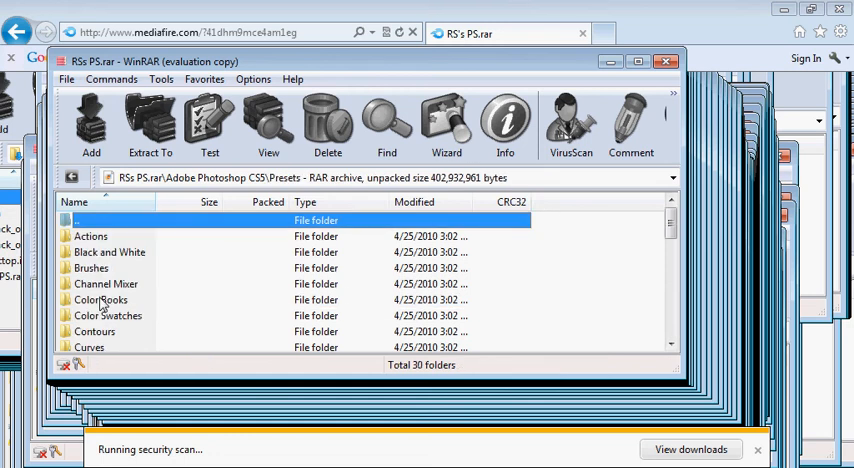
pyautogui.scroll(-3)
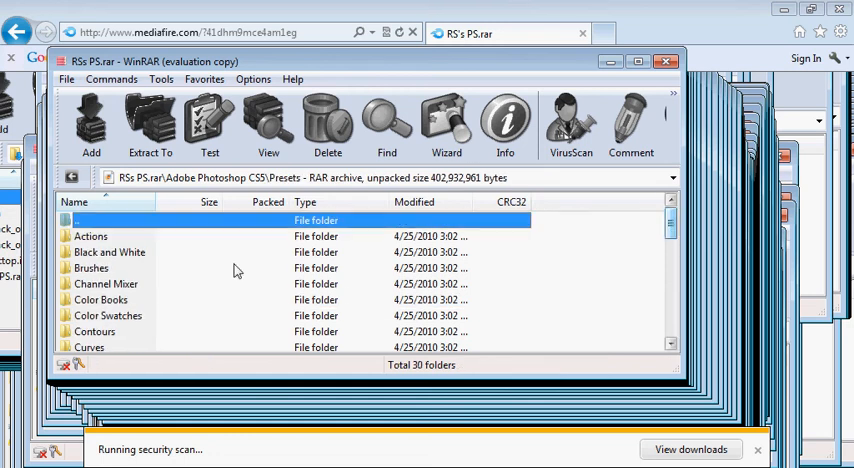
pyautogui.scroll(-3)
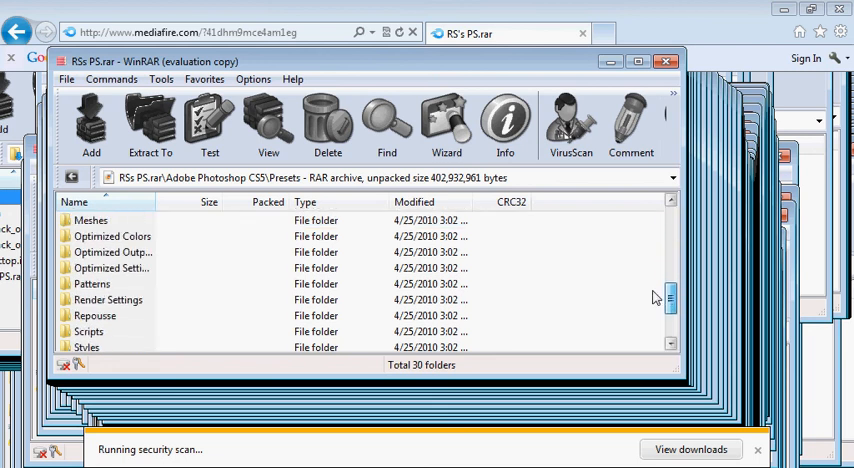
pyautogui.scroll(-3)
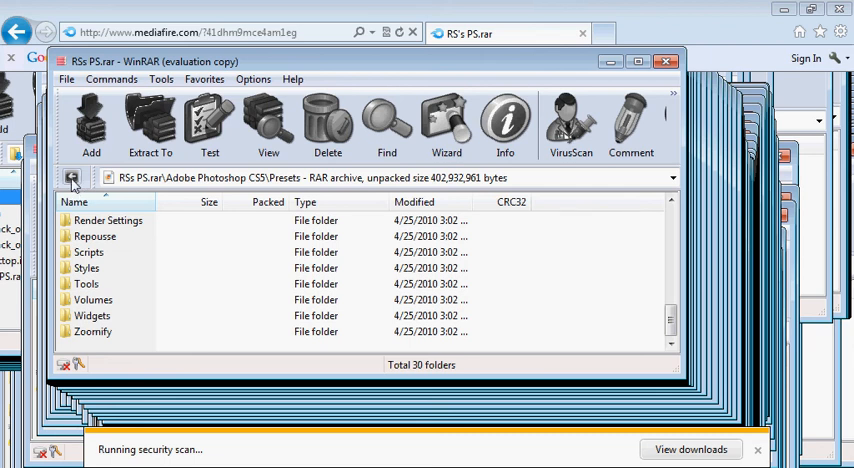
# Step: Return from Presets to the Adobe Photoshop CS5 folder with its 11 subfolders and 87 files
pyautogui.click(72, 180)
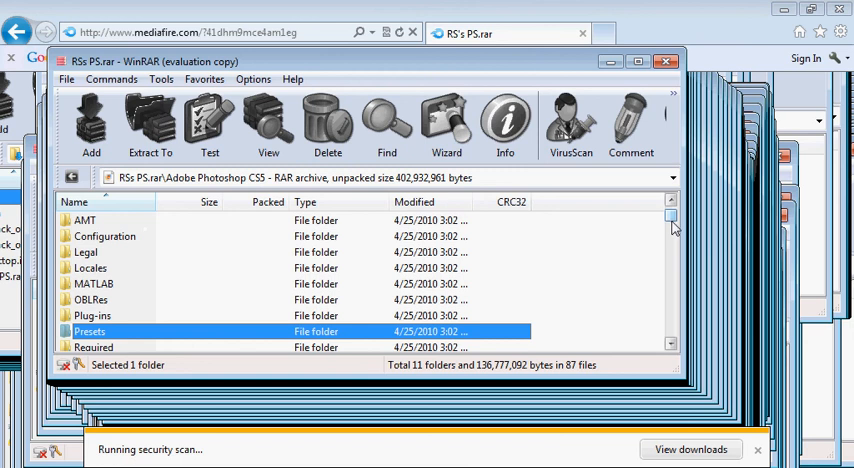
pyautogui.scroll(-3)
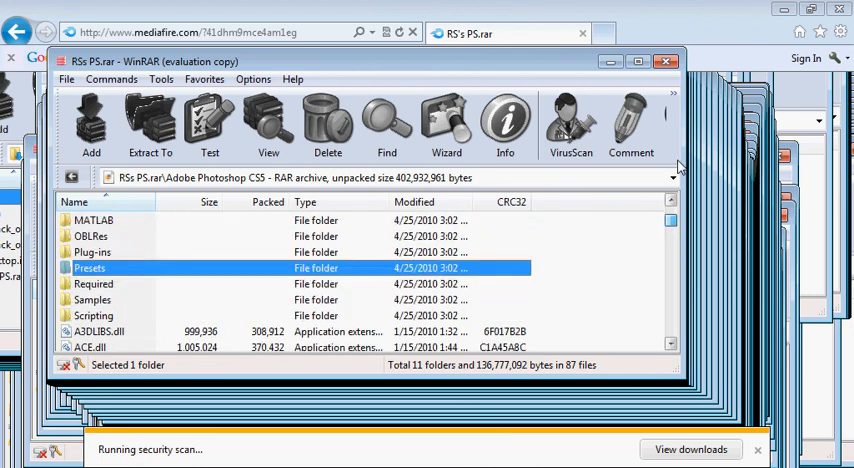
# Step: Scroll the file list to Photoshop.exe (35,836,360 bytes) and select it
pyautogui.click(668, 220)
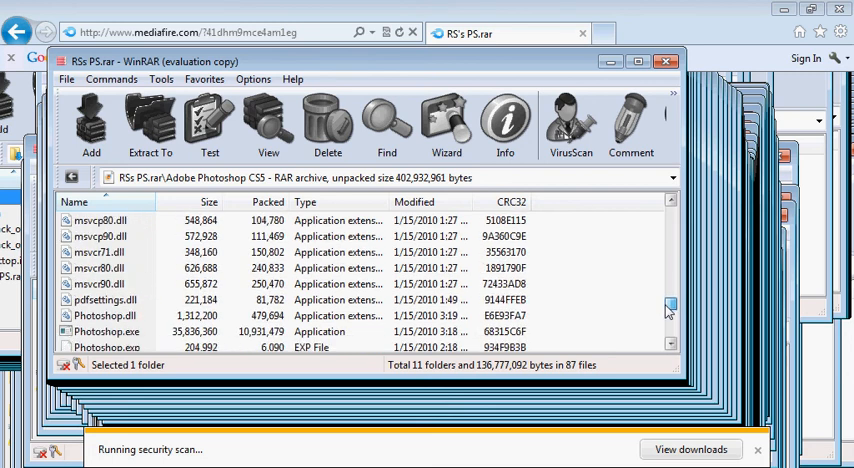
pyautogui.scroll(-3)
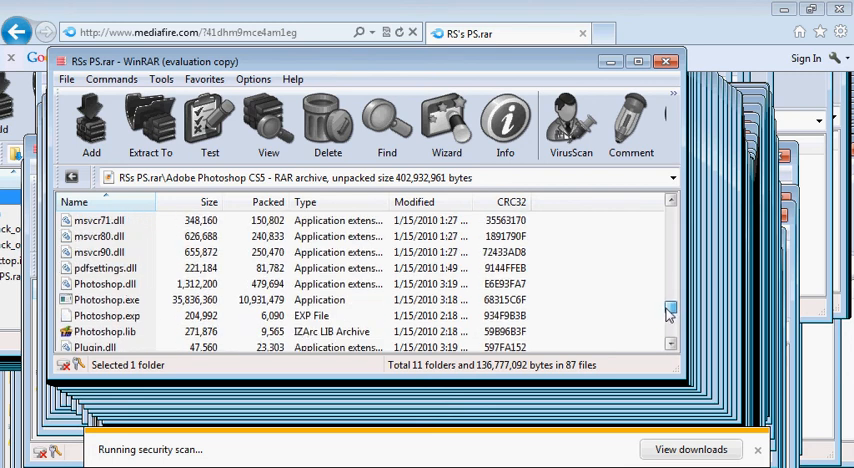
pyautogui.scroll(-3)
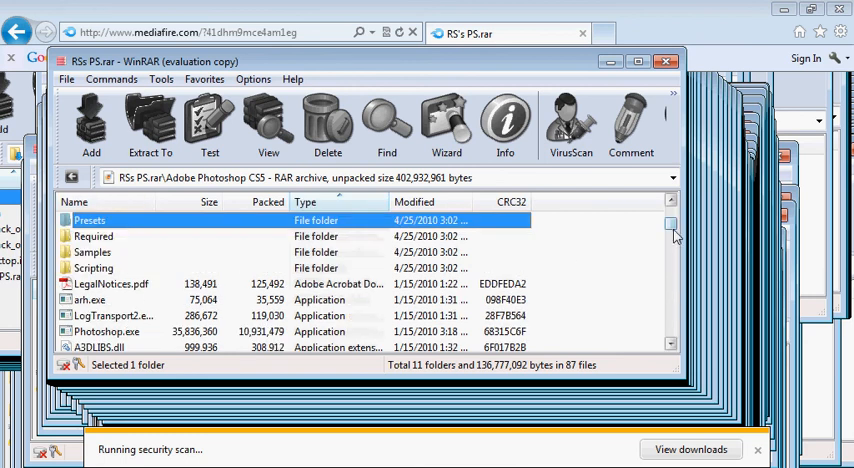
pyautogui.scroll(-3)
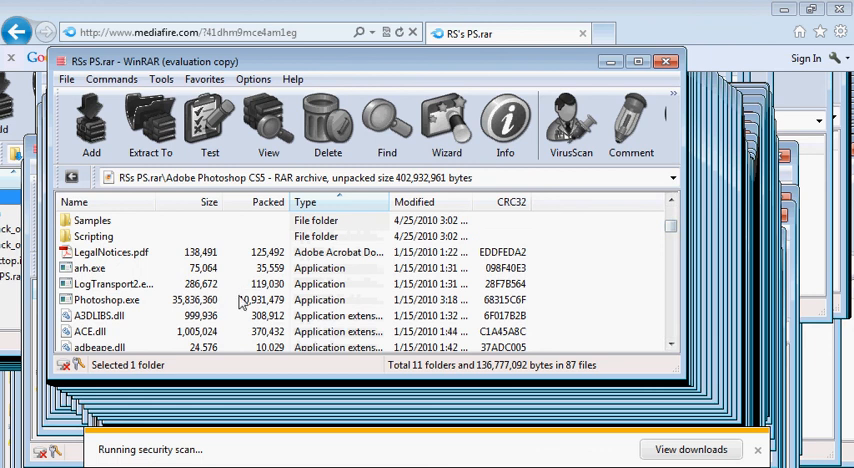
pyautogui.click(110, 300)
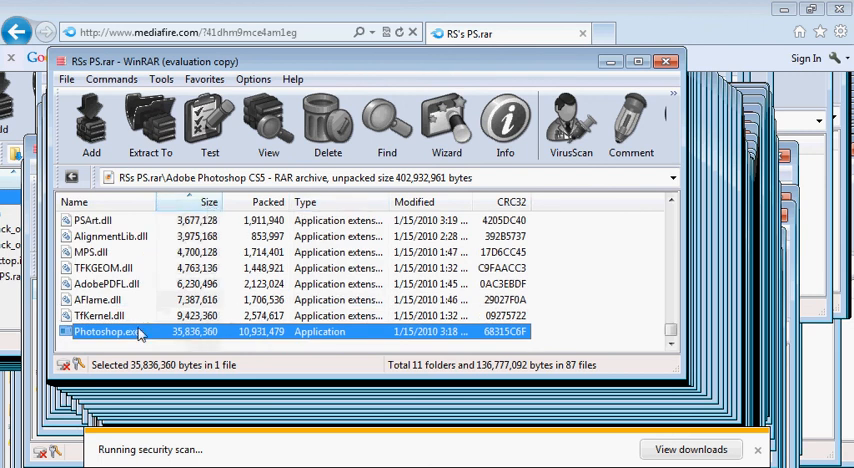
pyautogui.doubleClick(100, 332)
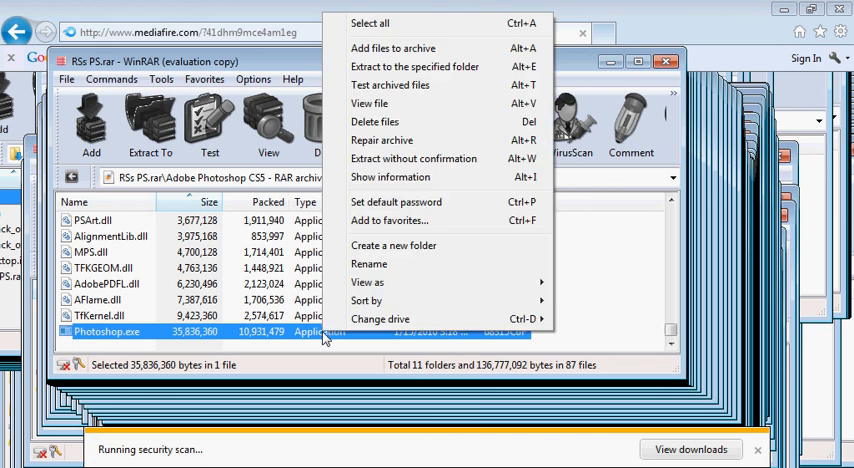
pyautogui.moveTo(420, 66)
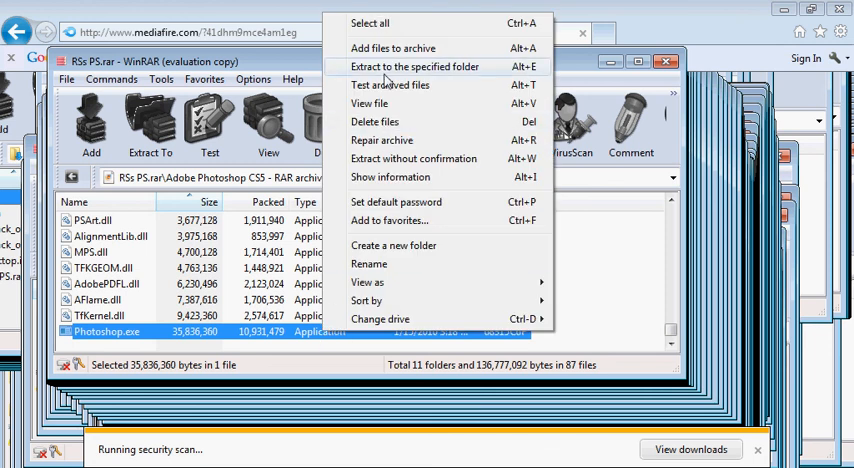
pyautogui.moveTo(380, 104)
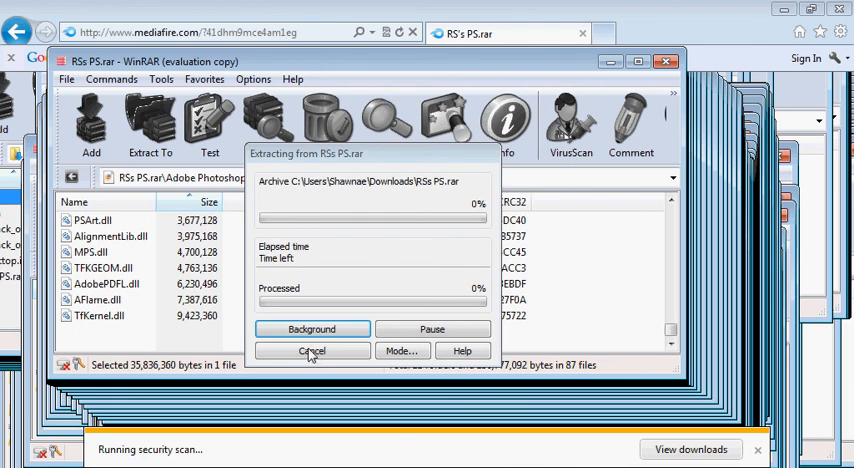
# Step: Begin extracting Photoshop.exe to the specified folder, then cancel at 0%
pyautogui.rightClick(104, 332)
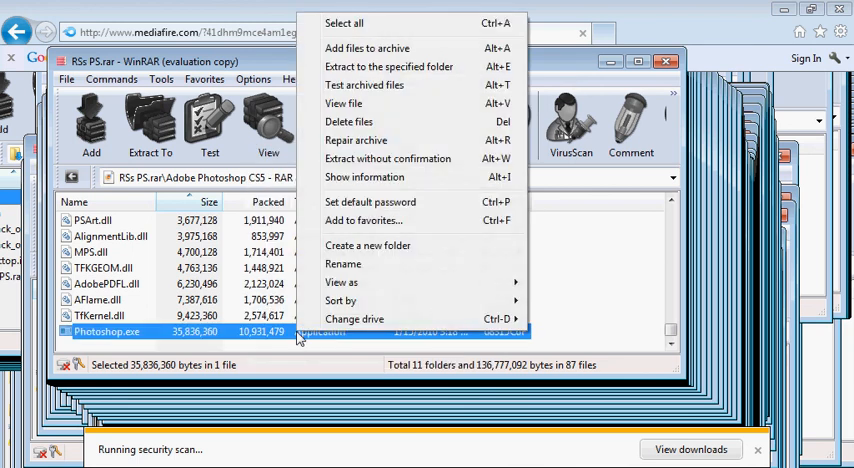
pyautogui.moveTo(420, 122)
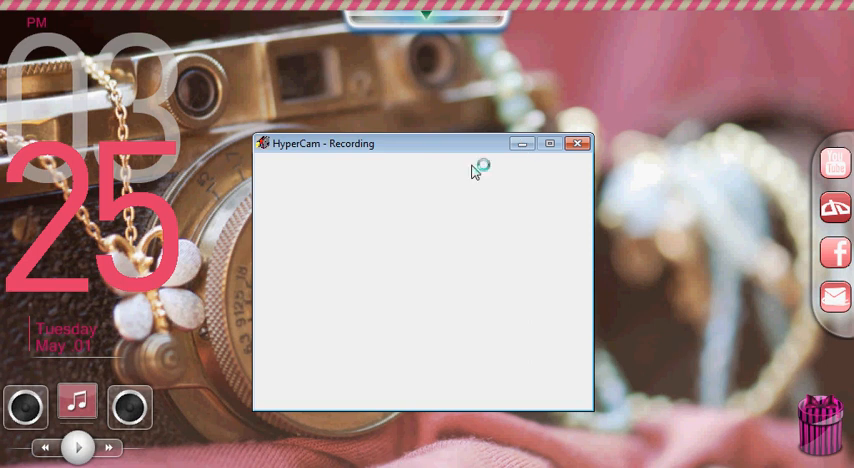
pyautogui.moveTo(598, 432)
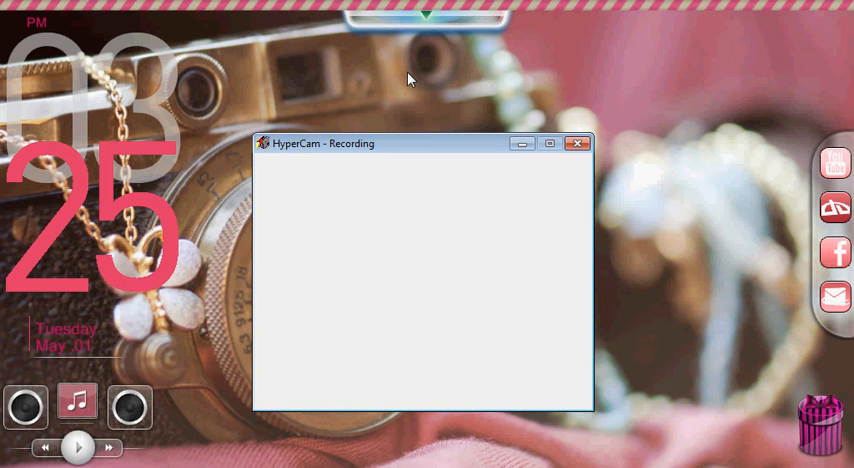
pyautogui.moveTo(428, 116)
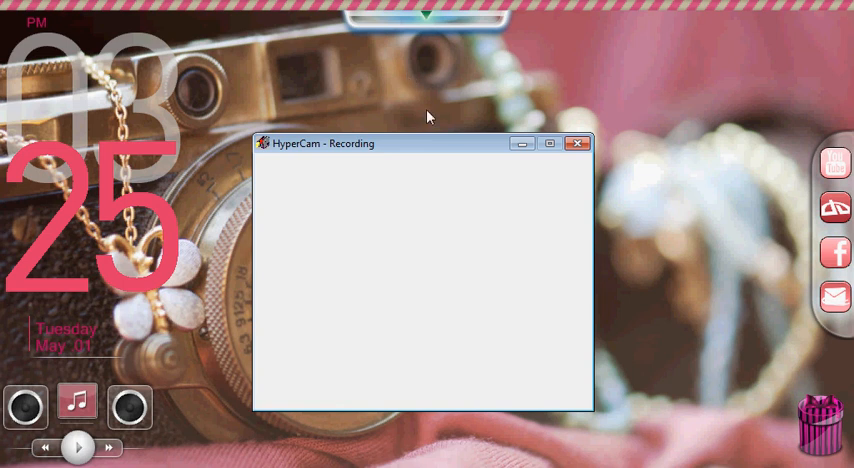
pyautogui.moveTo(616, 294)
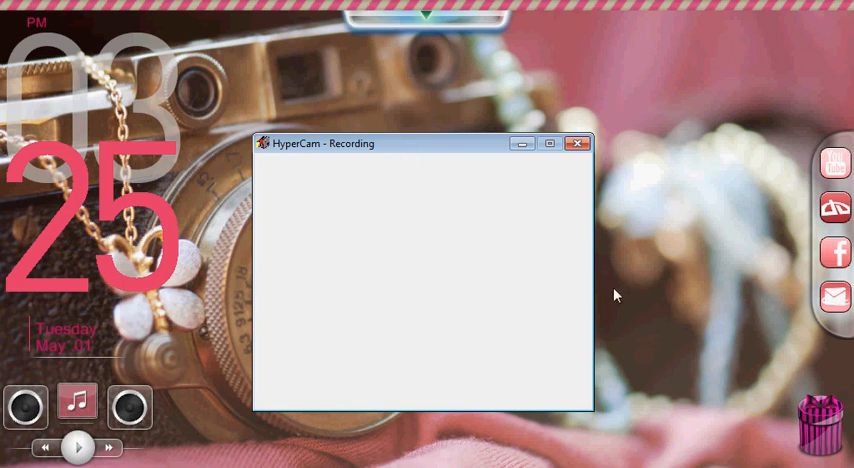
pyautogui.moveTo(666, 196)
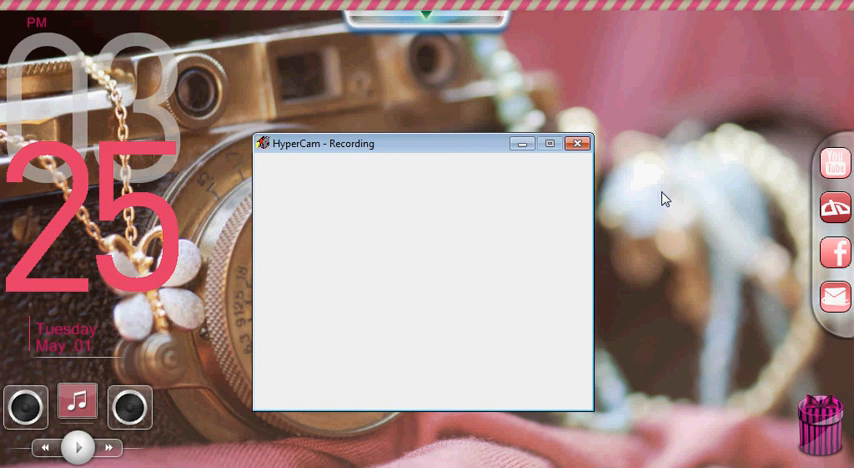
pyautogui.moveTo(664, 300)
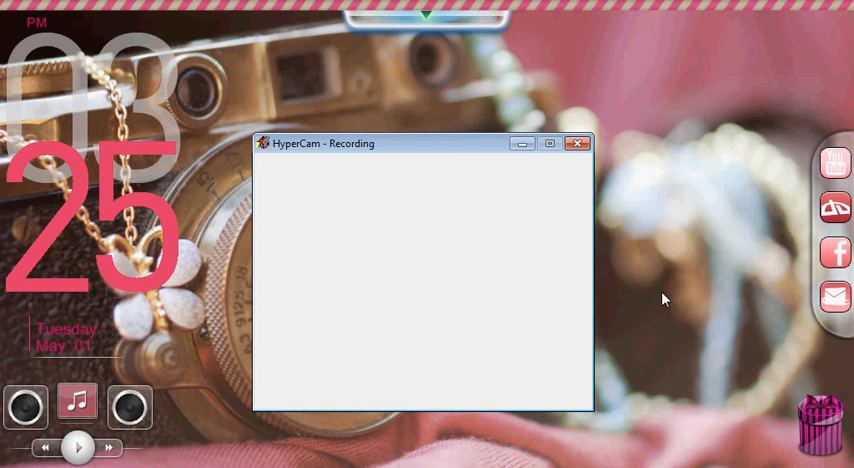
pyautogui.moveTo(504, 432)
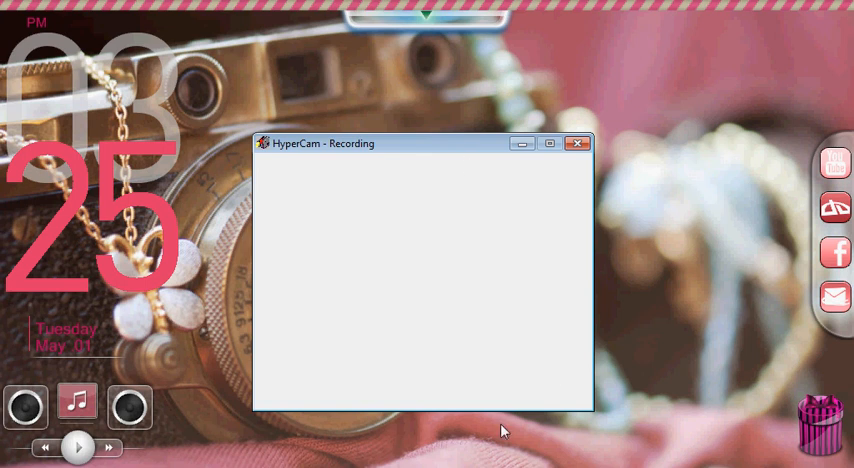
pyautogui.moveTo(548, 456)
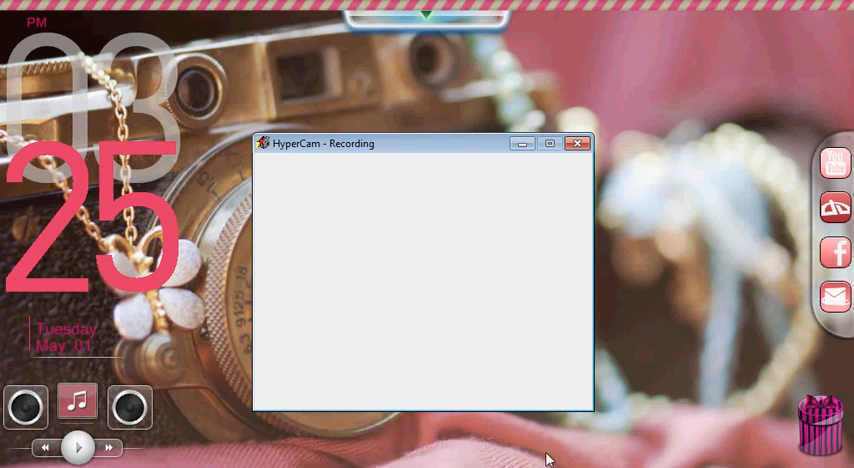
pyautogui.moveTo(218, 192)
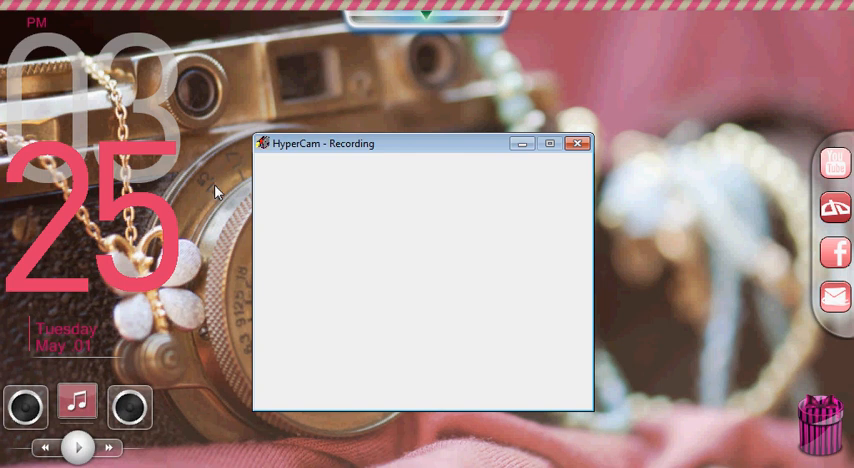
pyautogui.moveTo(368, 116)
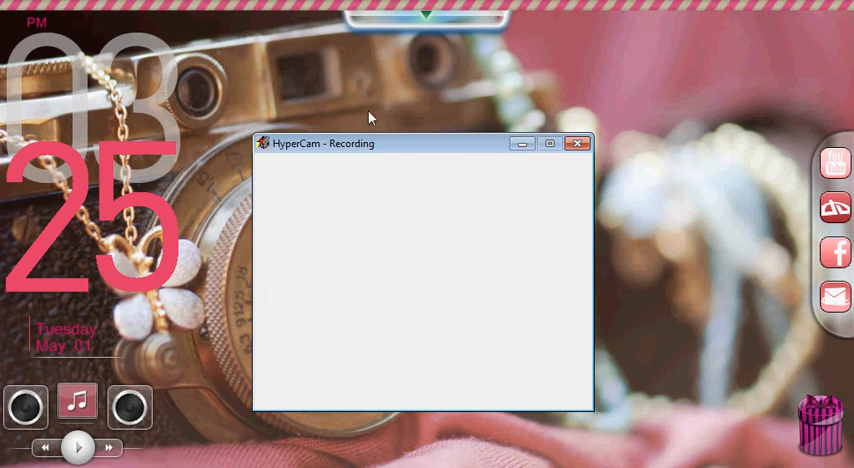